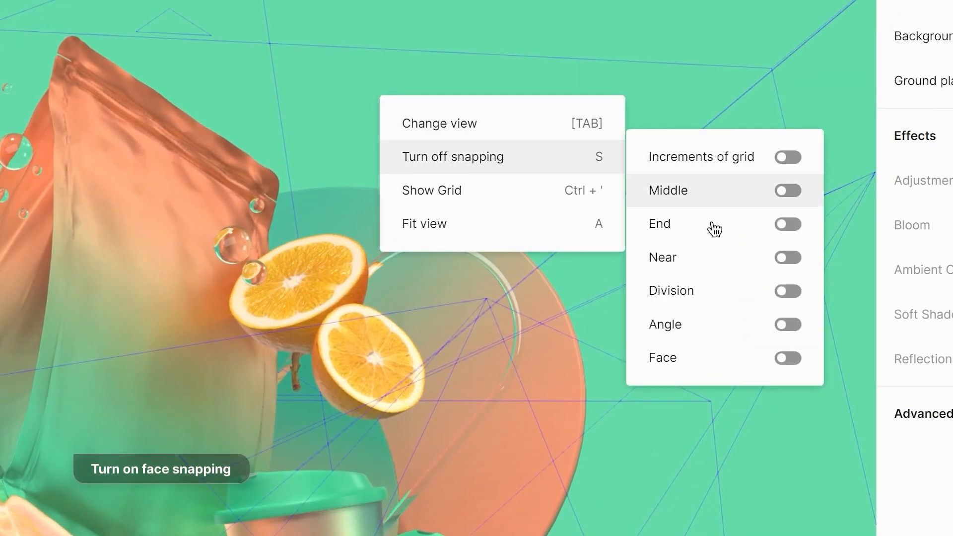
# - Enable face snapping and import the logo image into the R&F Coffee scene
pyautogui.click(787, 358)
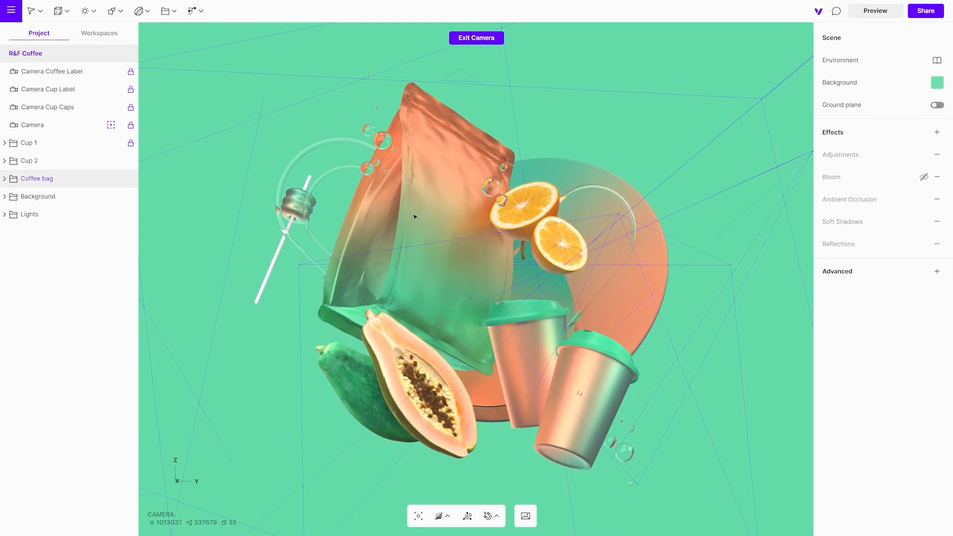
pyautogui.click(10, 11)
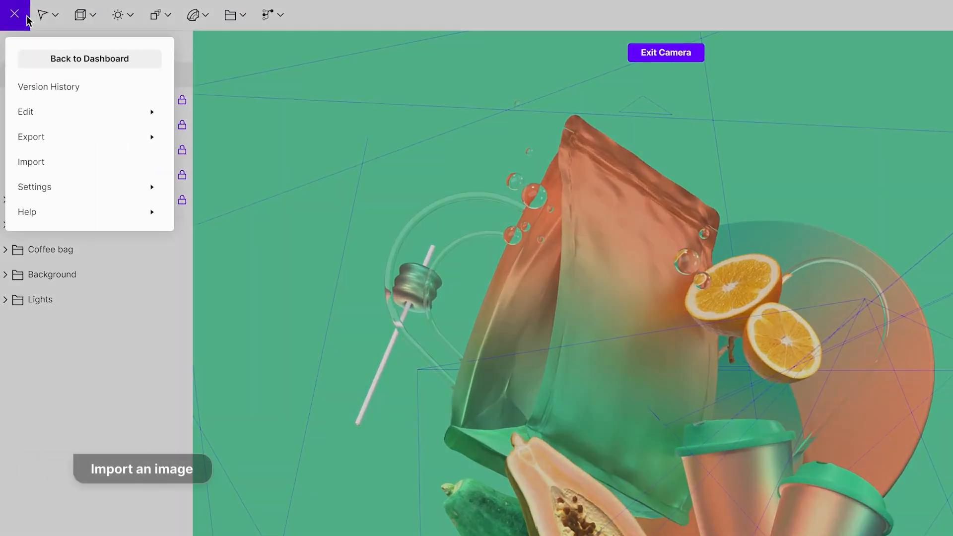
pyautogui.click(30, 162)
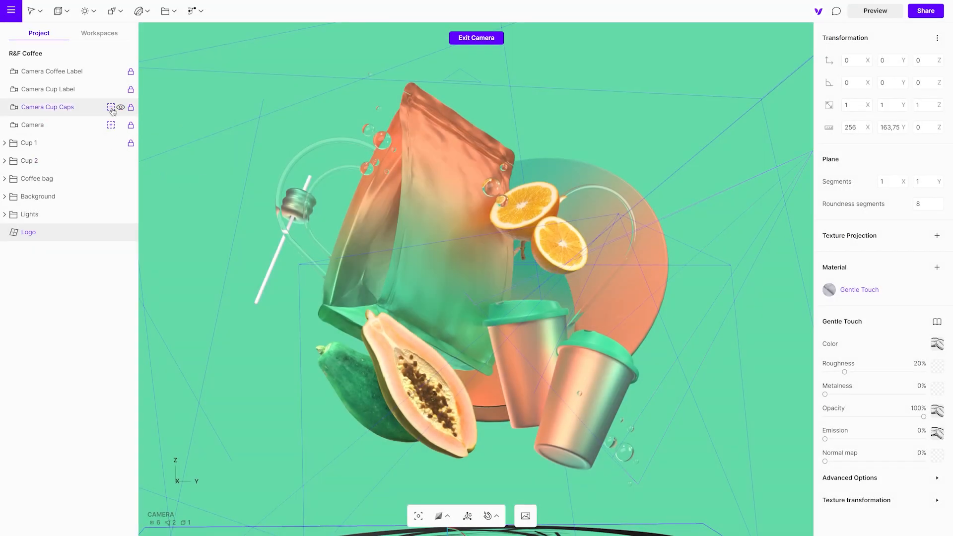
# - From the Camera Cup Caps view, snap the coffee-bean logo onto the centre of the green lid
pyautogui.click(112, 107)
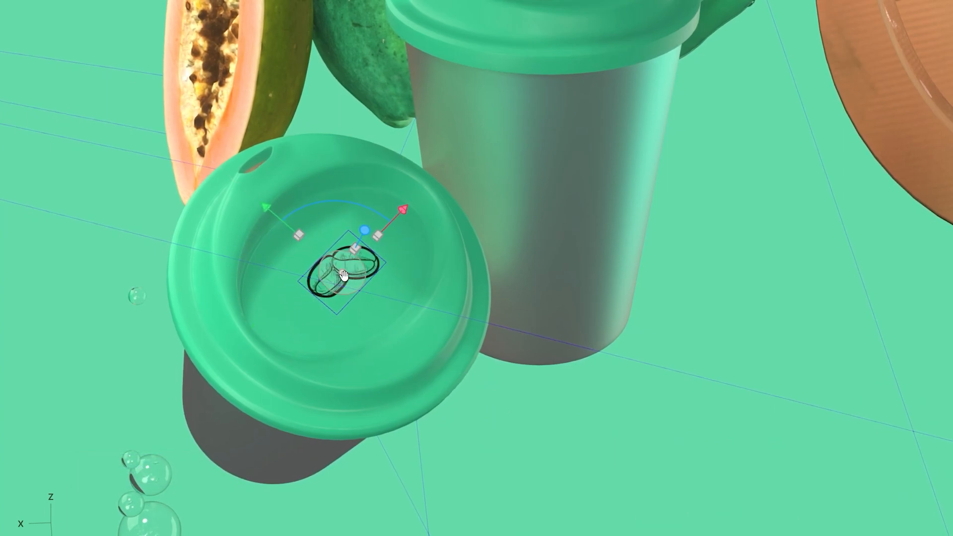
pyautogui.moveTo(341, 274); pyautogui.dragTo(359, 377)
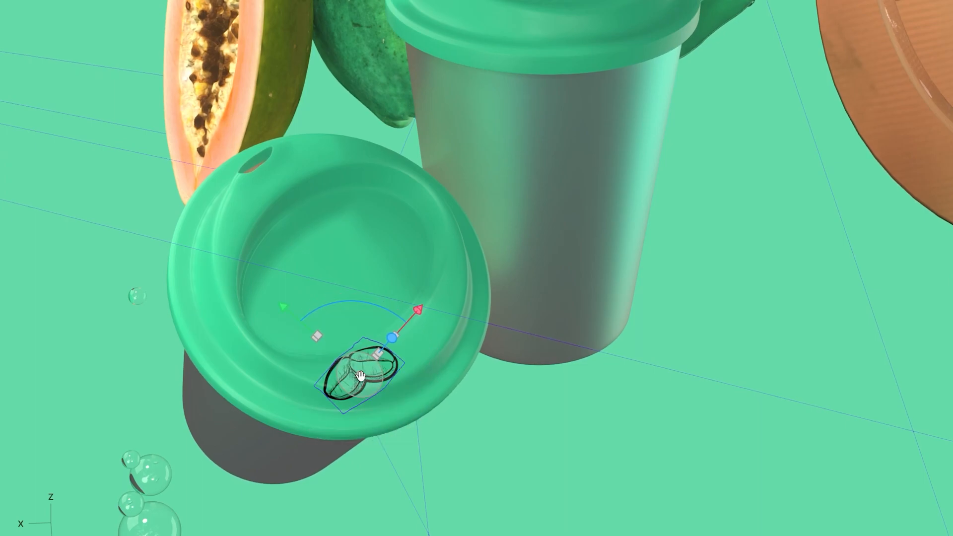
pyautogui.moveTo(358, 377); pyautogui.dragTo(452, 255)
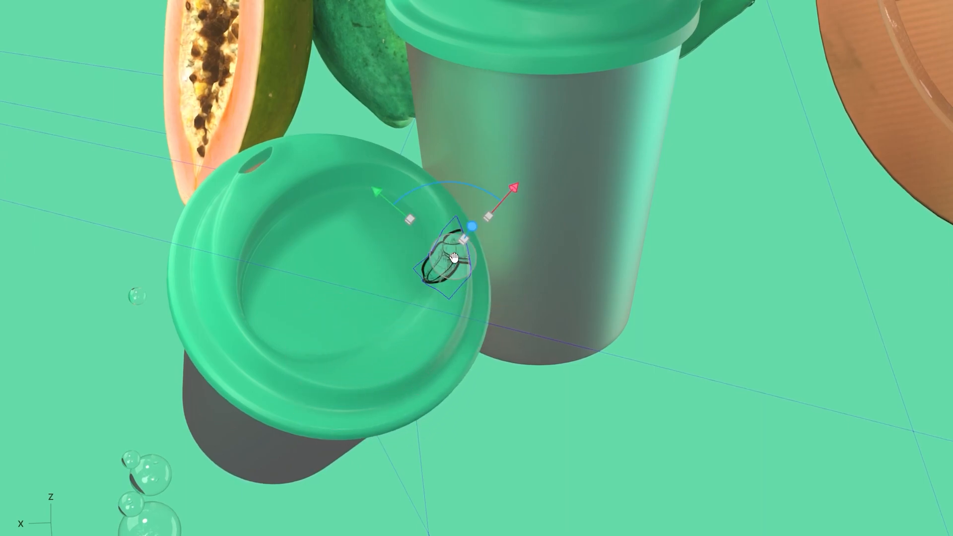
pyautogui.moveTo(453, 255); pyautogui.dragTo(231, 284)
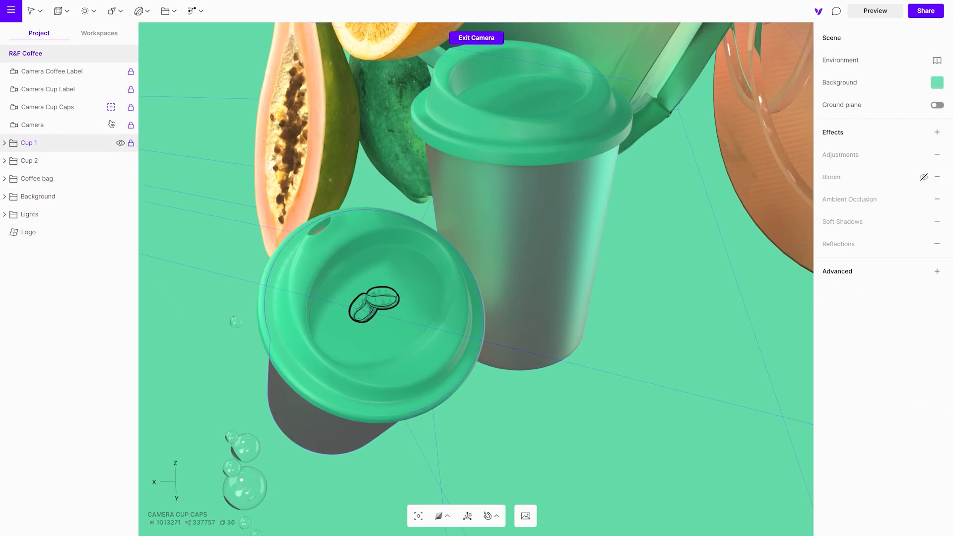
# - In the Camera Cup Label view, place the Roasted & Fresh label design on the front copper cup
pyautogui.click(48, 89)
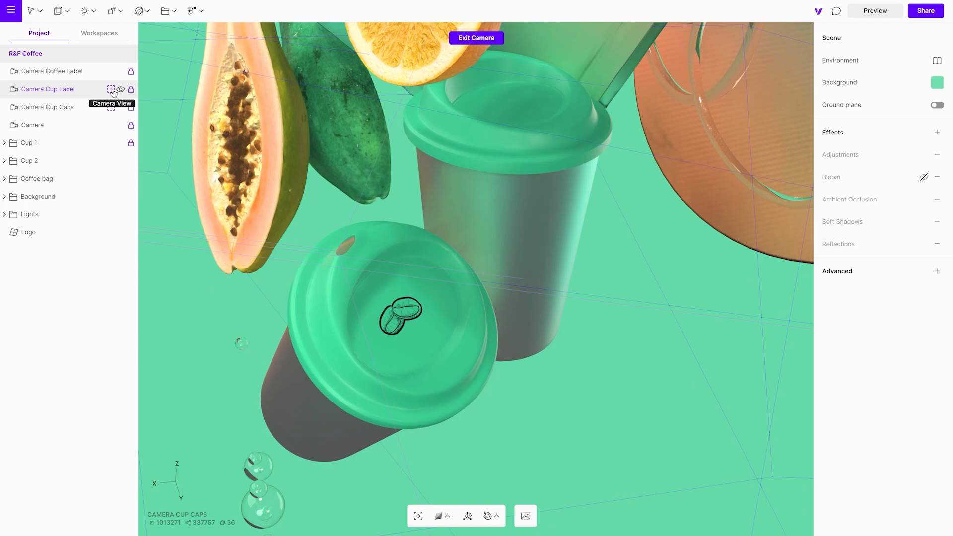
pyautogui.click(98, 33)
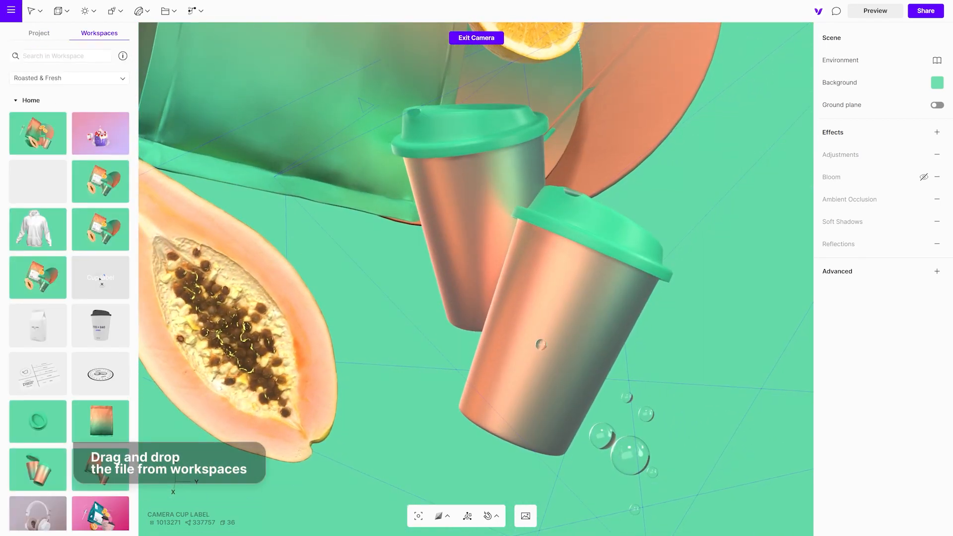
pyautogui.moveTo(100, 277); pyautogui.dragTo(577, 322)
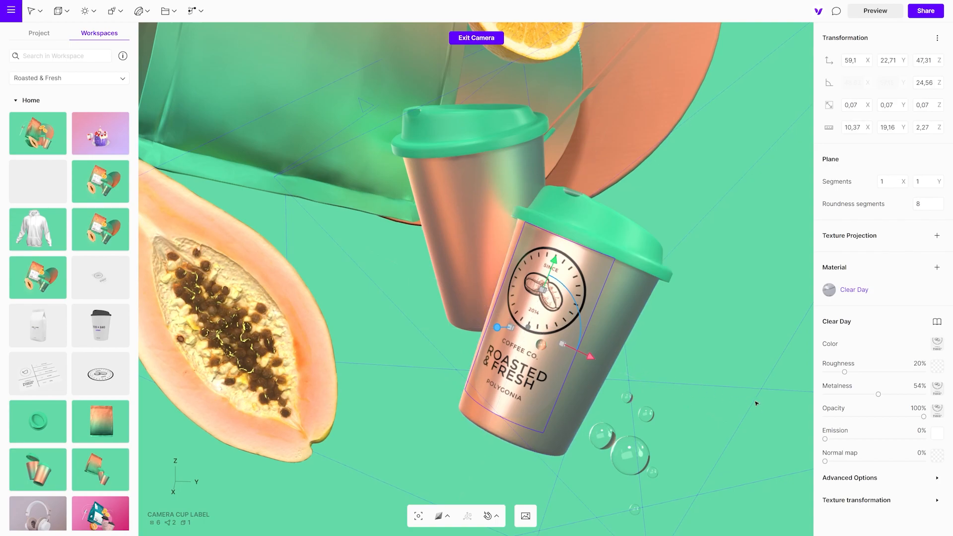
# - Set label roughness to about 23%, metalness about 63%, and shift the thin-film hue toward yellow
pyautogui.moveTo(844, 371); pyautogui.dragTo(882, 360)
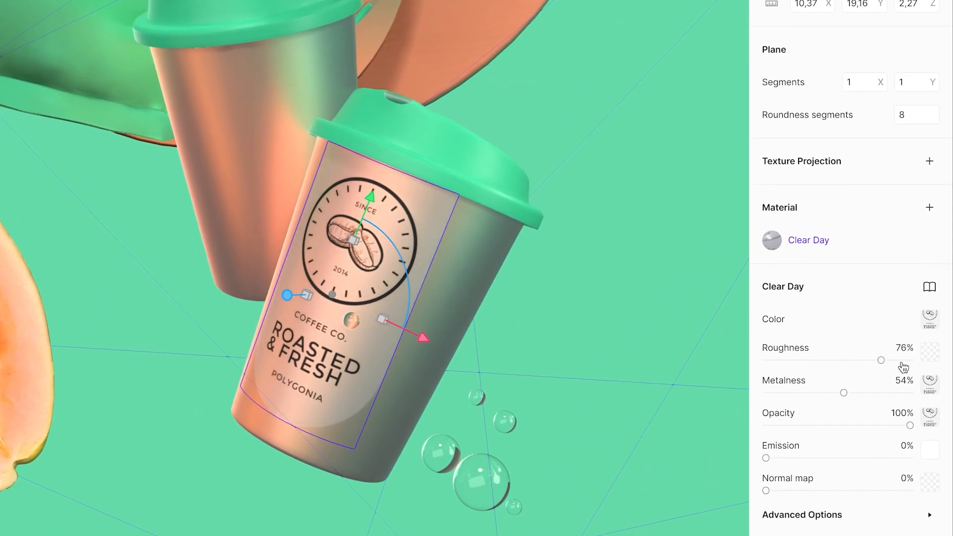
pyautogui.moveTo(881, 360); pyautogui.dragTo(799, 359)
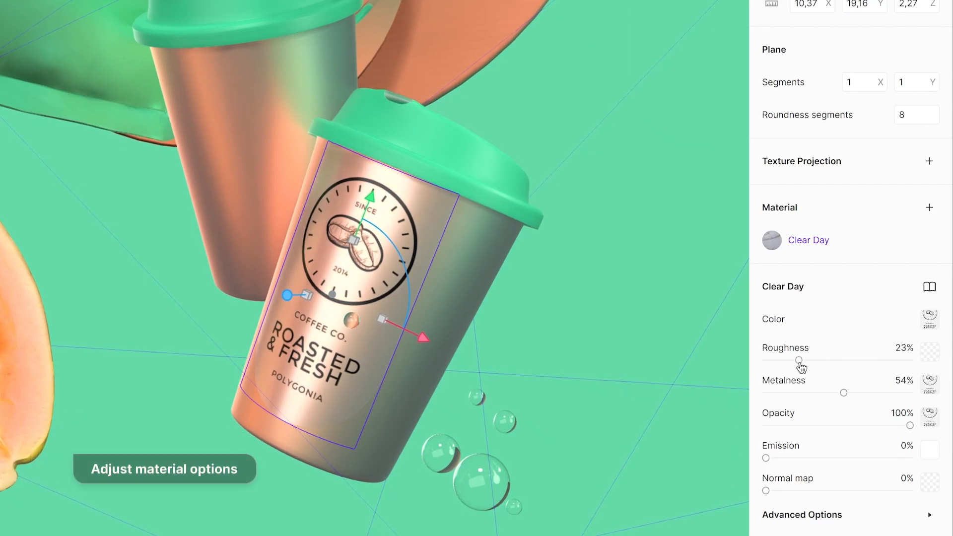
pyautogui.moveTo(844, 392); pyautogui.dragTo(834, 392)
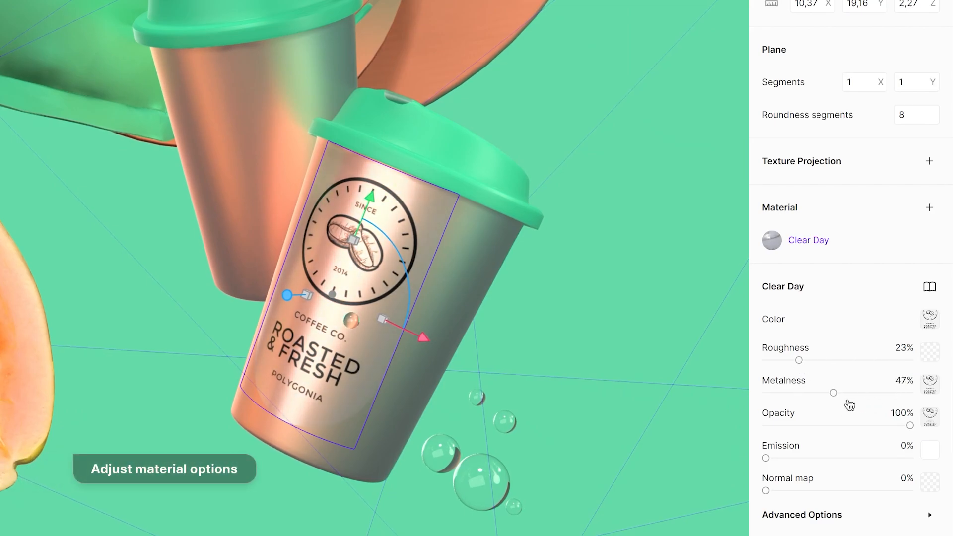
pyautogui.moveTo(834, 393); pyautogui.dragTo(856, 392)
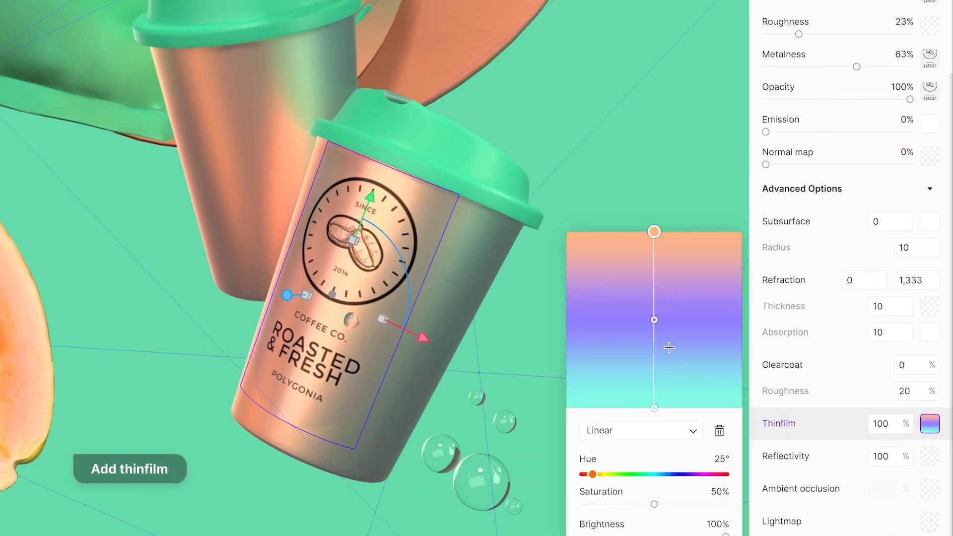
pyautogui.moveTo(590, 474); pyautogui.dragTo(609, 474)
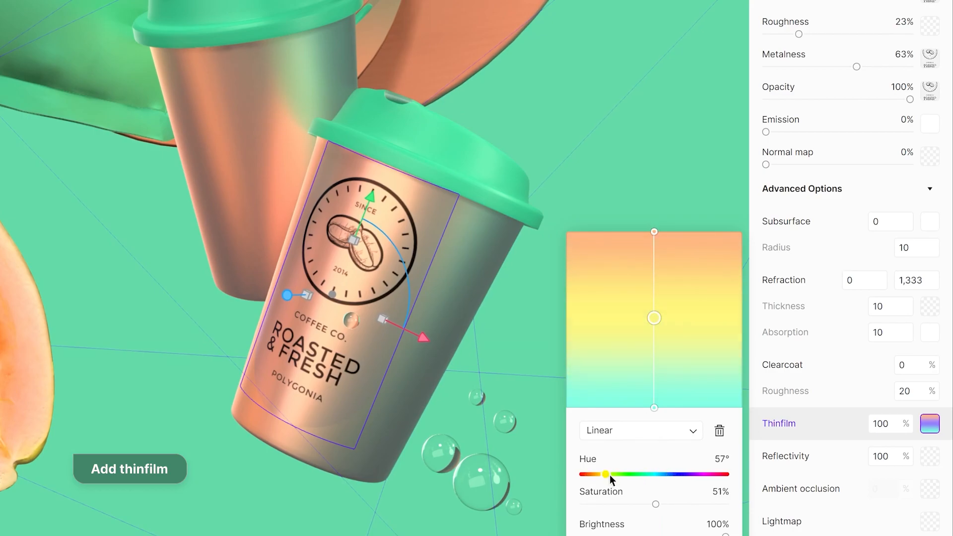
pyautogui.moveTo(606, 475); pyautogui.dragTo(598, 474)
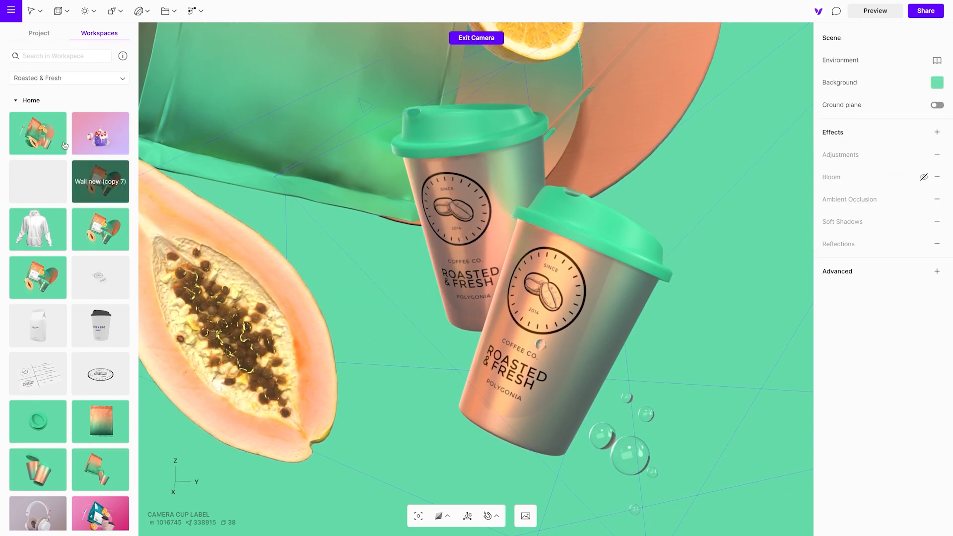
# - Choose the 'Coffee bag label' design from the workspace files for the bag's label plane
pyautogui.click(38, 33)
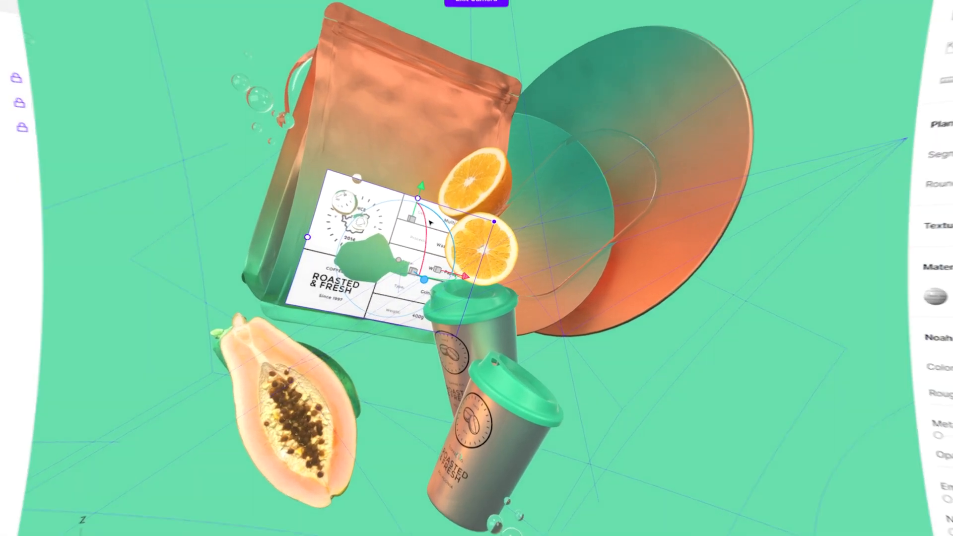
# - In Figma, replace the label's map emblem with the round Since 2014 bean logo
pyautogui.click(476, 1)
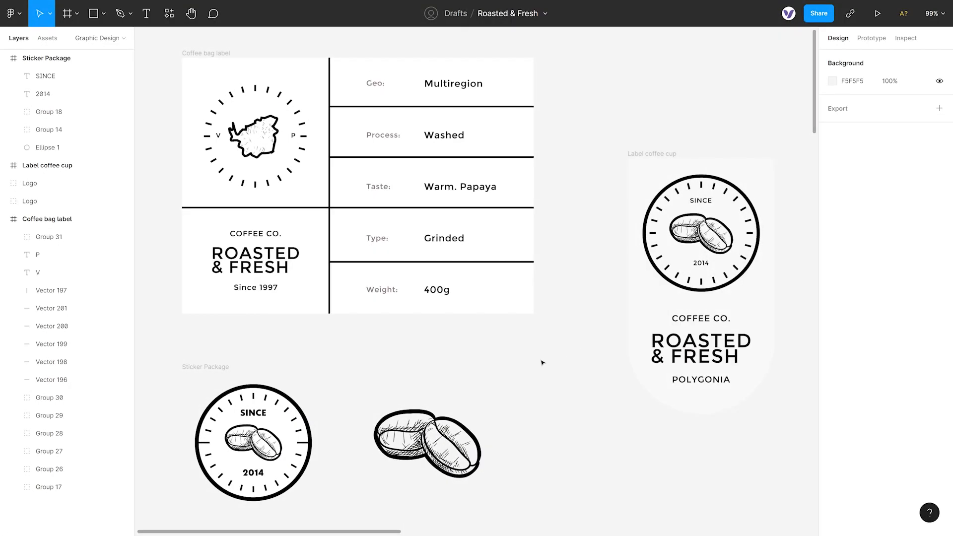
pyautogui.click(253, 442)
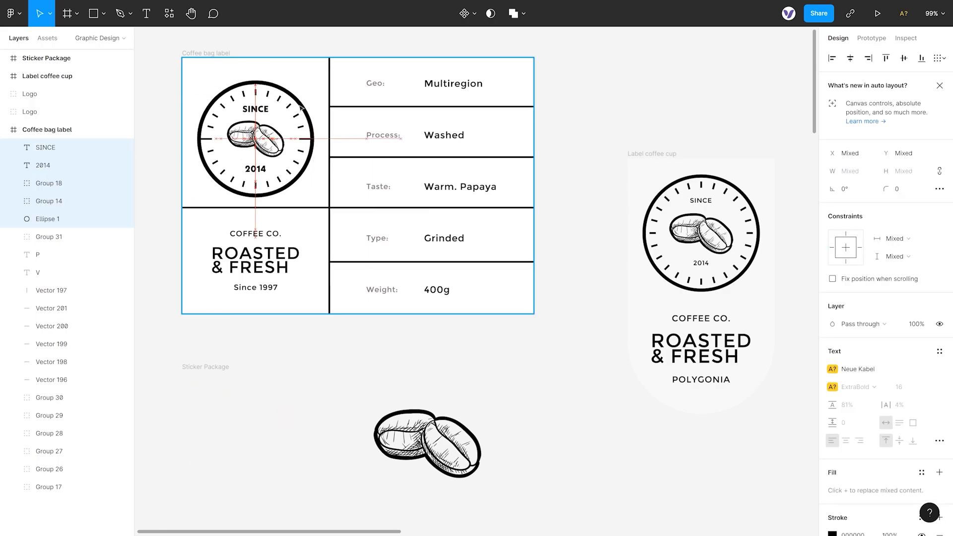
pyautogui.click(255, 140)
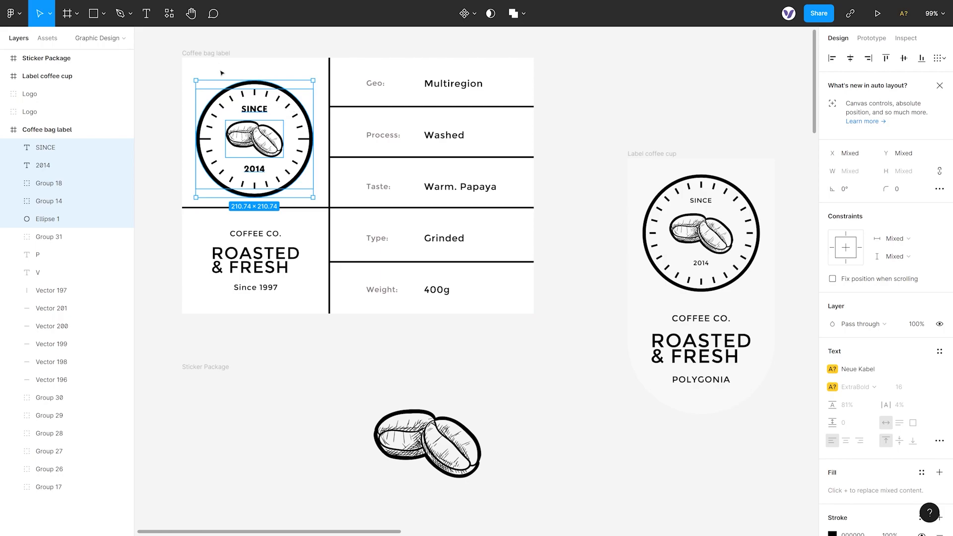
# - Give the Coffee bag label frame a mint green A3F5D8 background fill
pyautogui.click(47, 130)
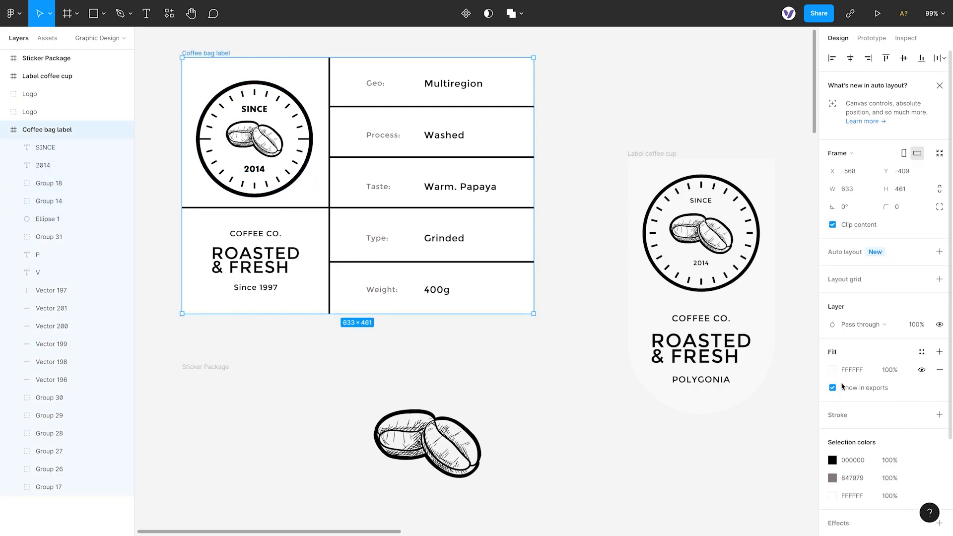
pyautogui.click(832, 369)
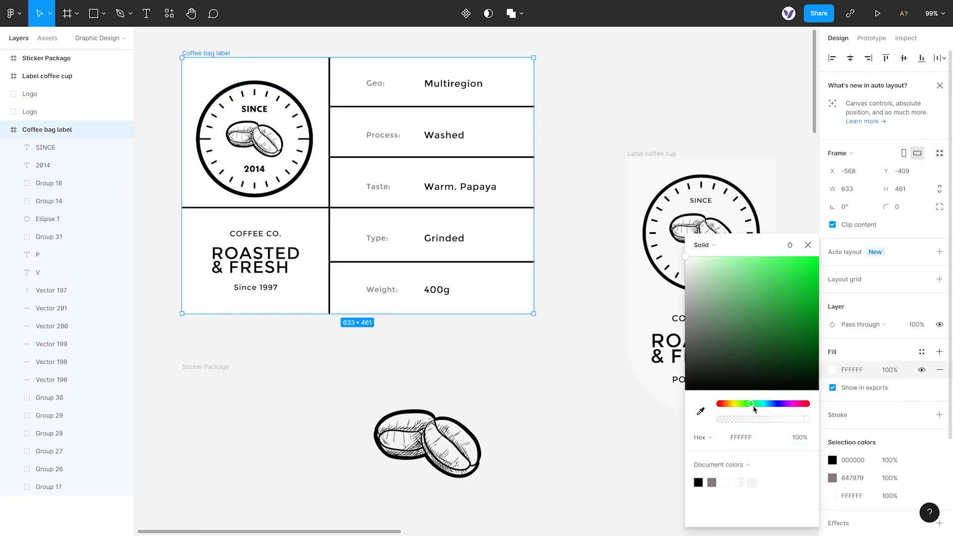
pyautogui.click(730, 260)
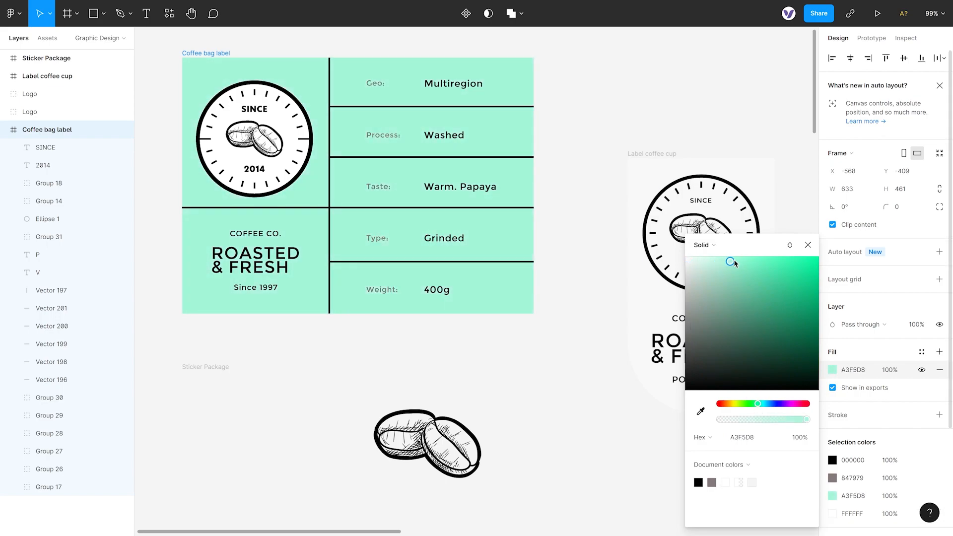
pyautogui.moveTo(728, 260); pyautogui.dragTo(737, 255)
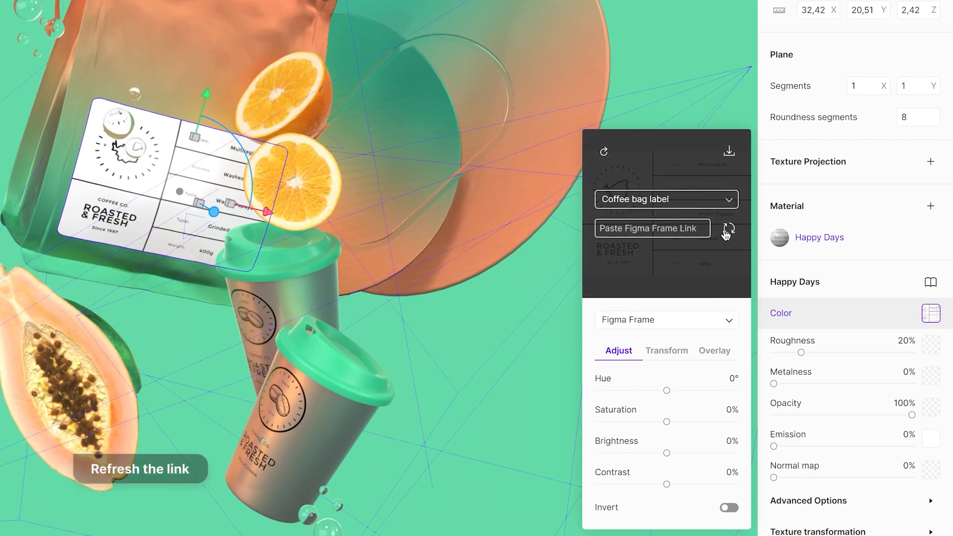
# - Refresh the bag label from the updated Figma frame and open the Workspaces sticker assets
pyautogui.click(727, 231)
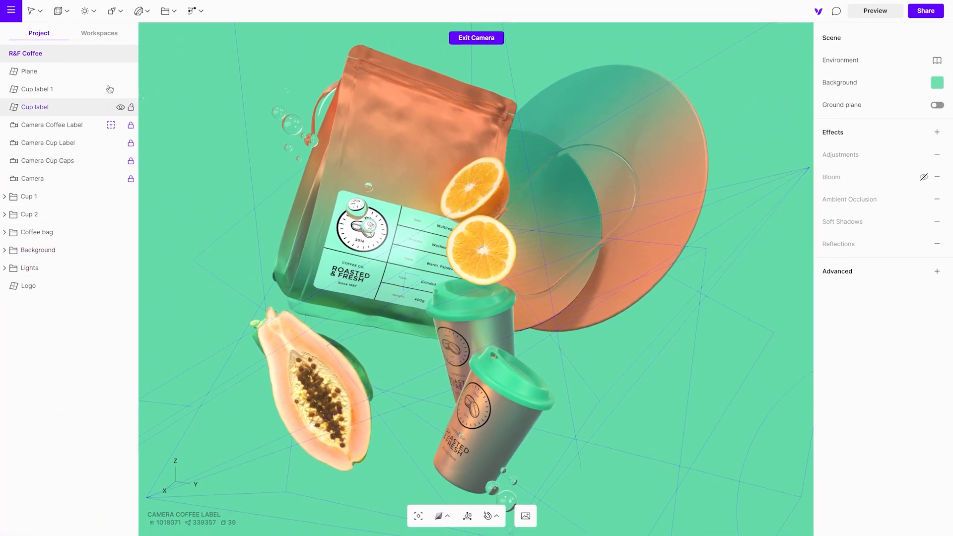
pyautogui.click(98, 33)
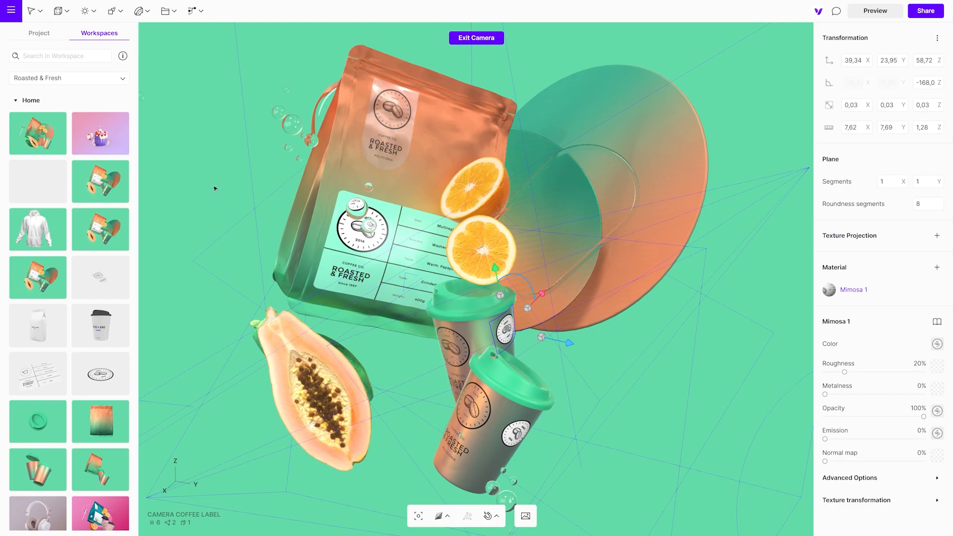
# - Exit the camera view and browse Vectary Elements in Workspaces to add the white hoodie mockup
pyautogui.click(38, 32)
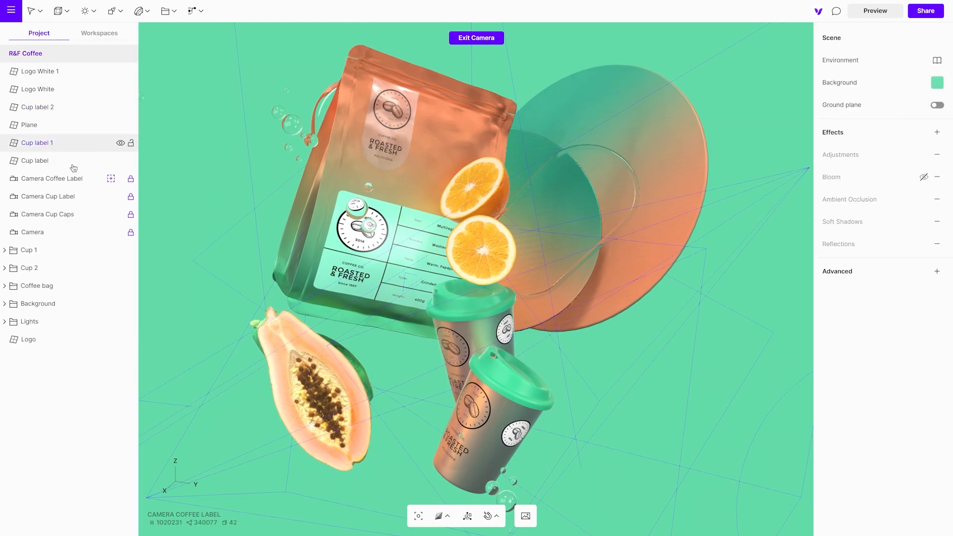
pyautogui.click(476, 38)
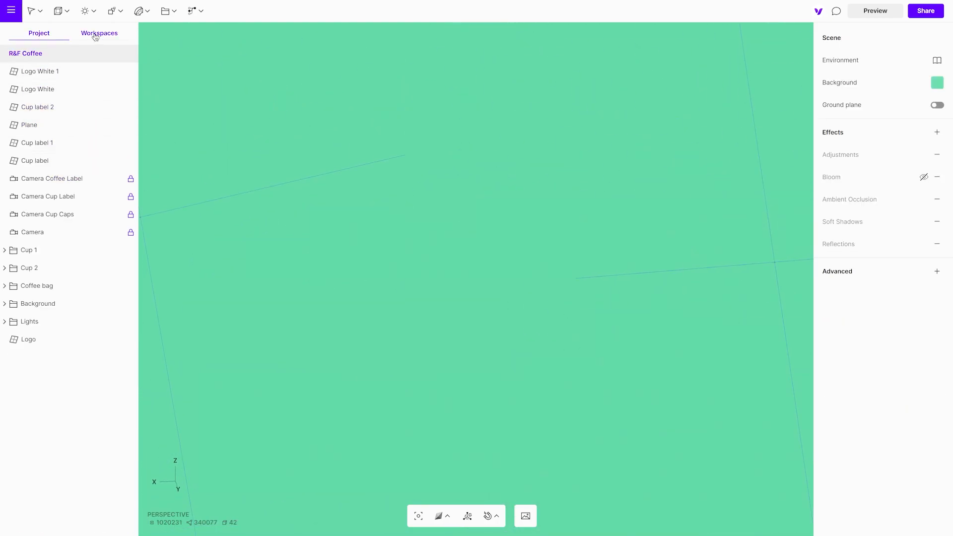
pyautogui.click(100, 33)
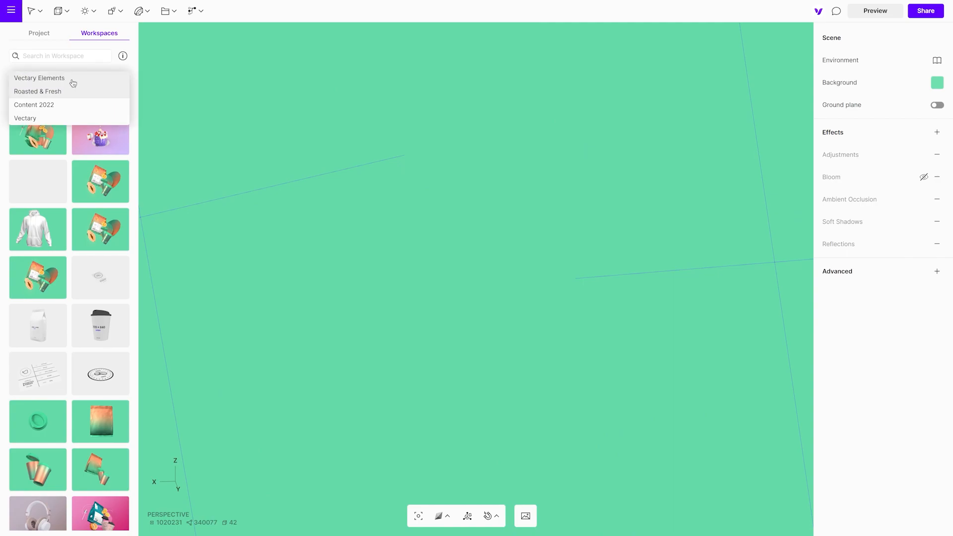
pyautogui.click(39, 78)
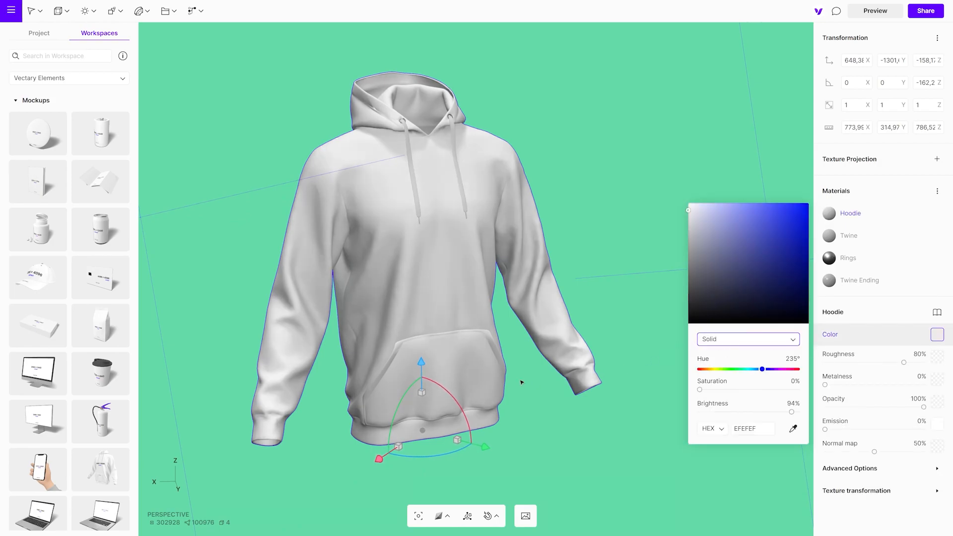
# - Switch to the Roasted & Fresh workspace and move the bean logo sticker up onto the hoodie's chest
pyautogui.click(68, 78)
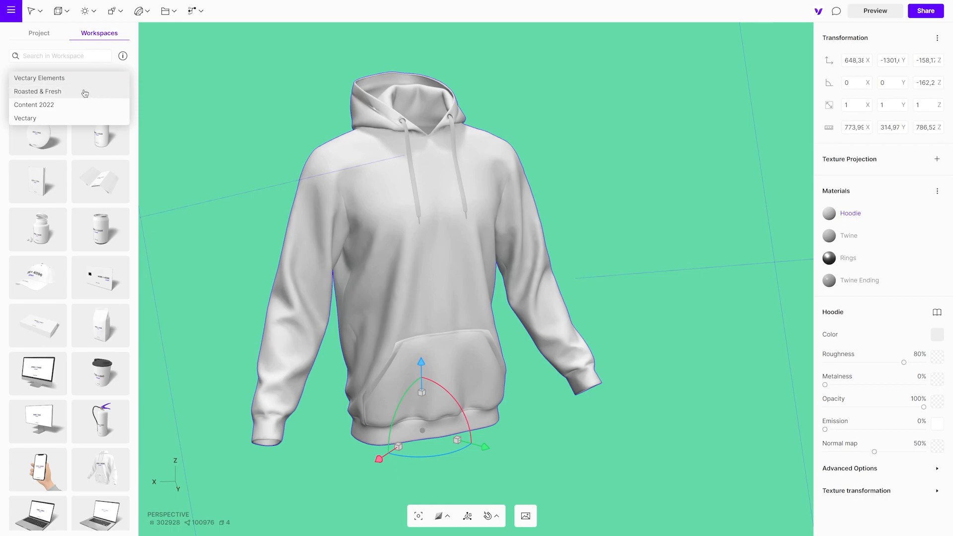
pyautogui.click(37, 91)
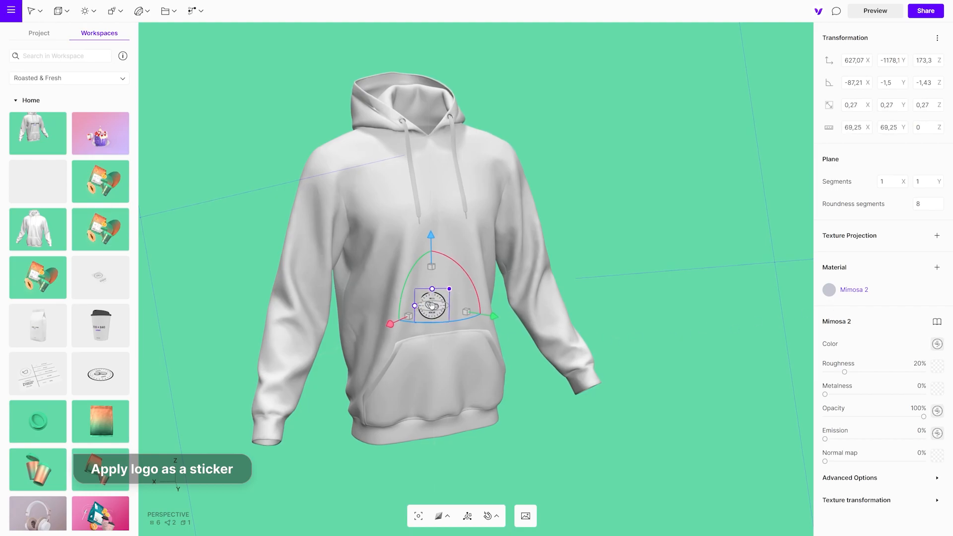
pyautogui.moveTo(431, 304); pyautogui.dragTo(435, 231)
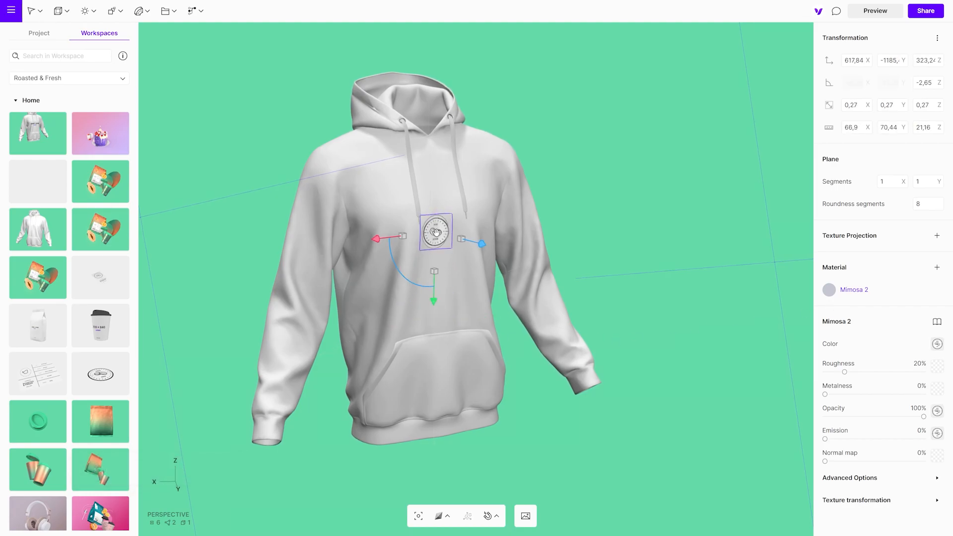